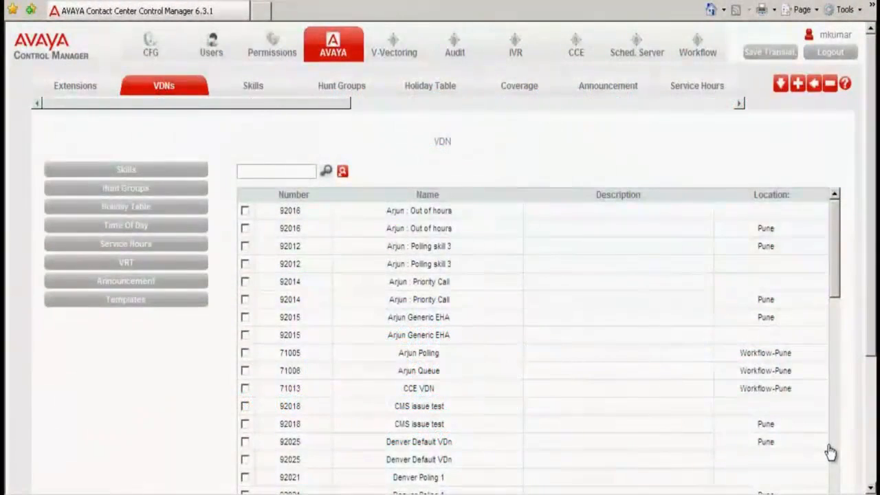
{"action": "mouse_move", "coordinate": [620, 278]}
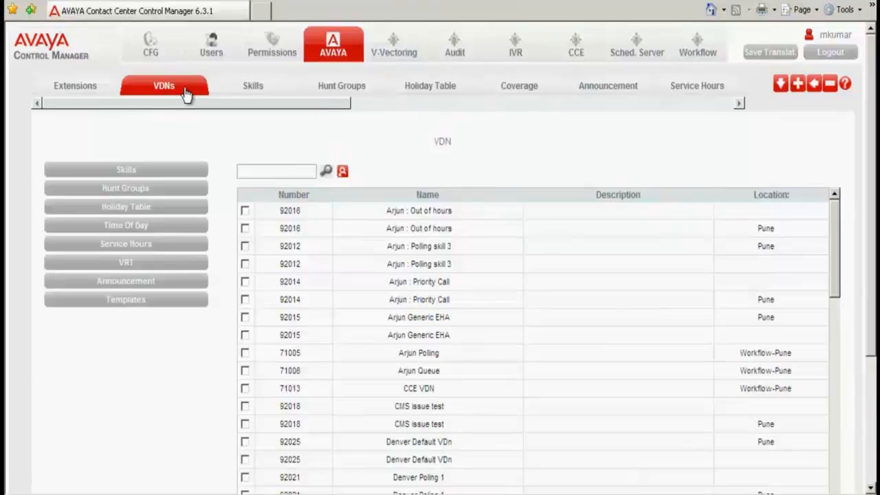
{"action": "mouse_move", "coordinate": [550, 322]}
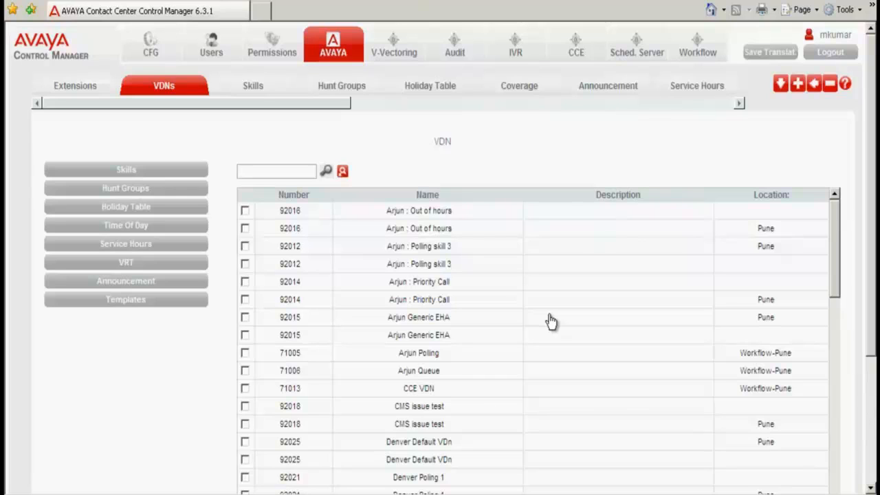
{"action": "mouse_move", "coordinate": [805, 97]}
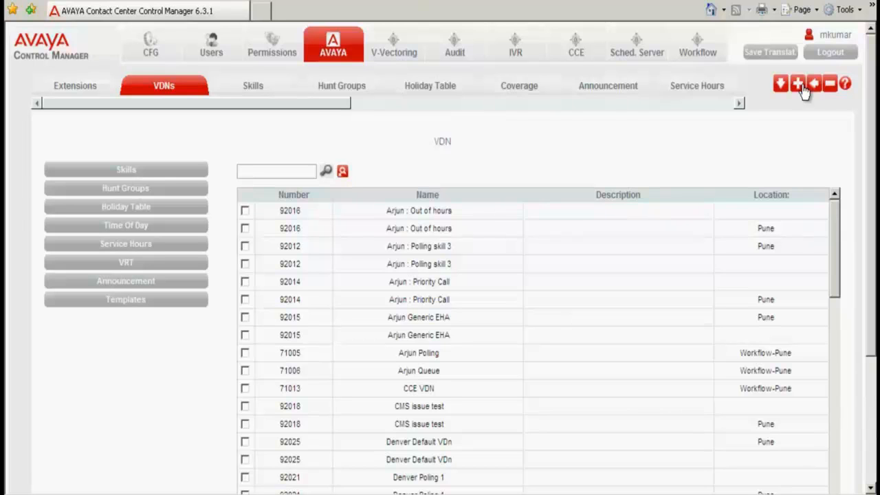
Step: Start a new VDN from the VDNs tab and reach its location dropdown
{"action": "left_click", "coordinate": [798, 83]}
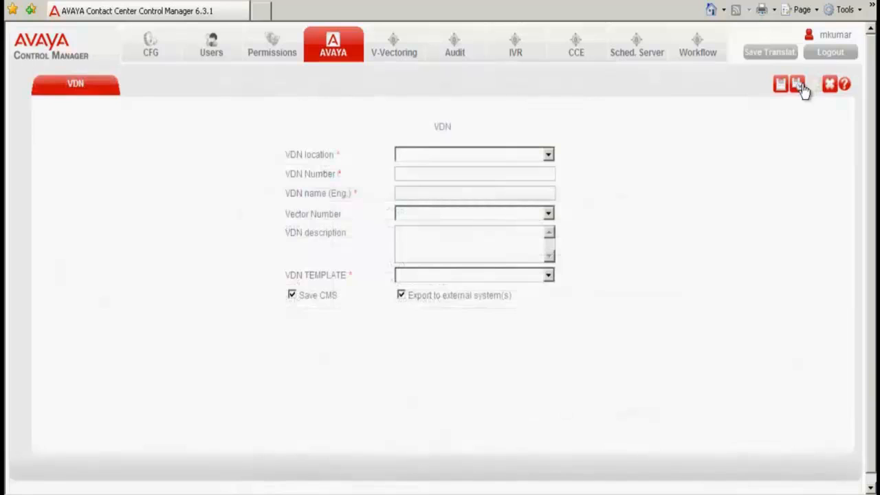
{"action": "mouse_move", "coordinate": [602, 176]}
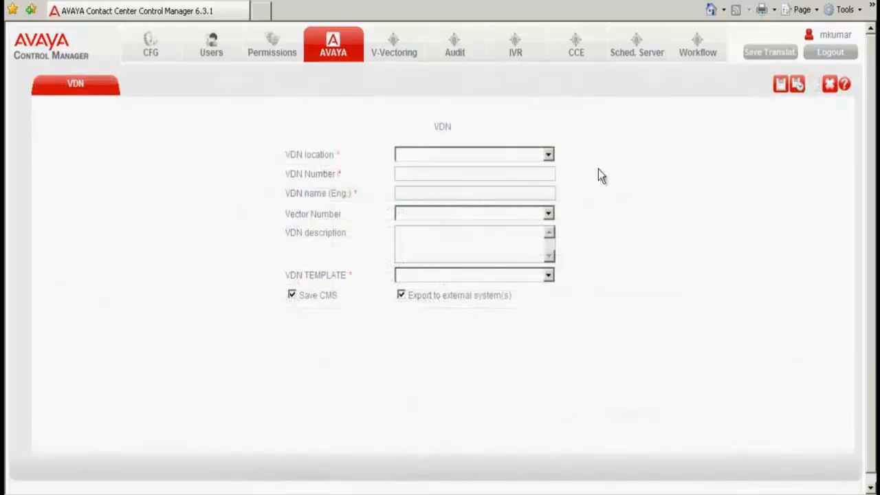
{"action": "mouse_move", "coordinate": [543, 145]}
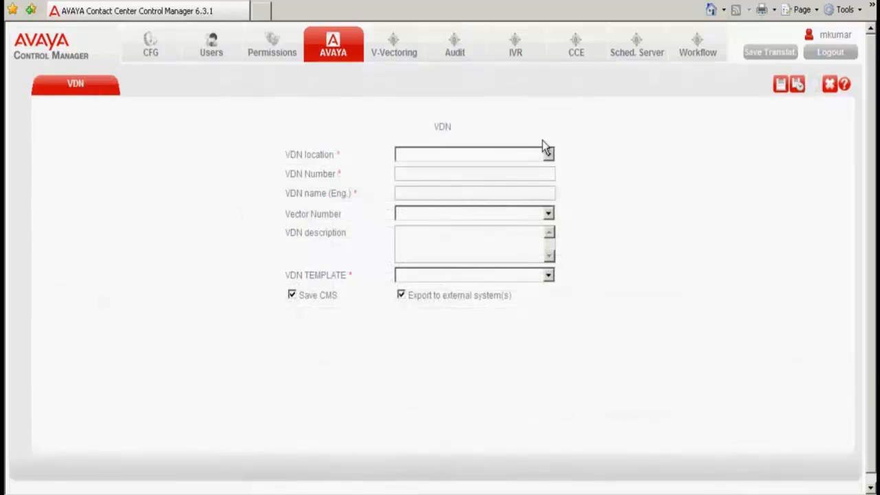
{"action": "left_click", "coordinate": [548, 154]}
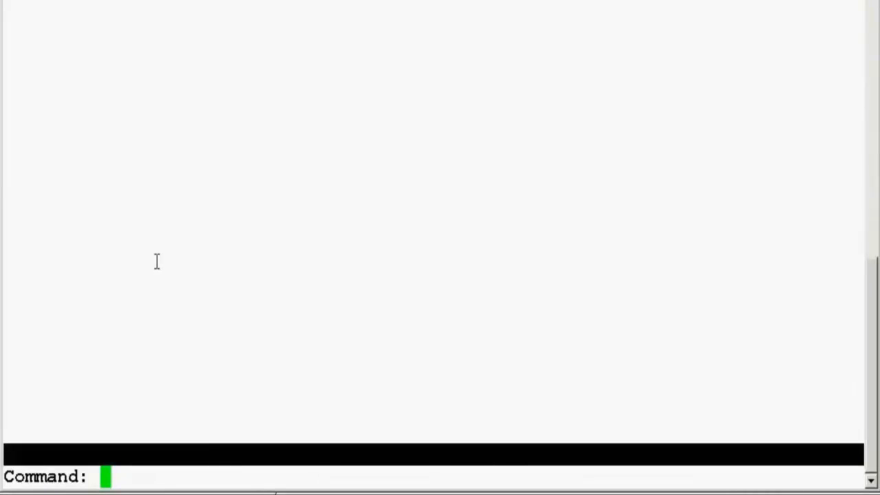
Step: Enter 'add v' at the SAT Command: prompt to begin adding a VDN
{"action": "type", "text": "add v"}
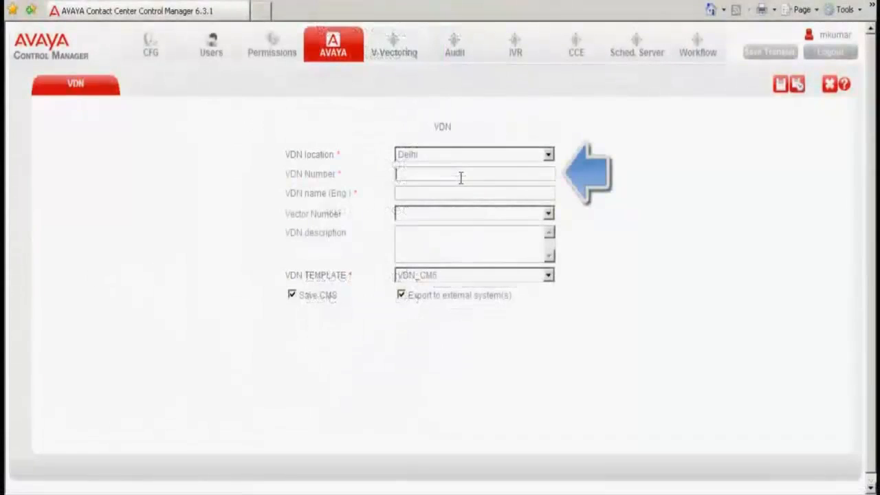
Step: Enter VDN number 2017 and English name Testvdn for the Delhi VDN
{"action": "type", "text": "2017"}
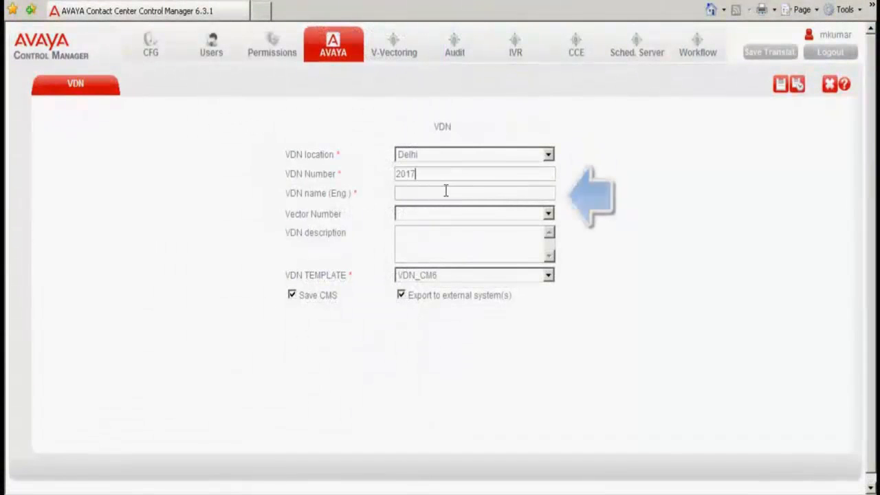
{"action": "type", "text": "Testvdn"}
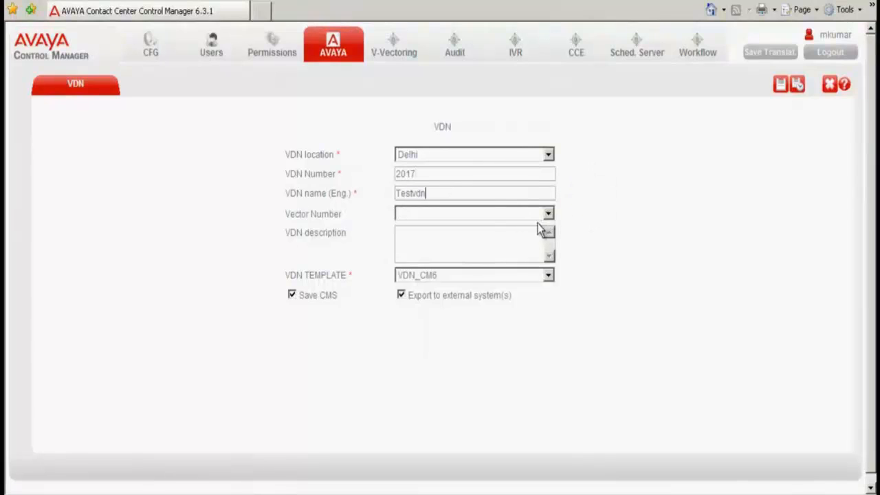
{"action": "mouse_move", "coordinate": [429, 226]}
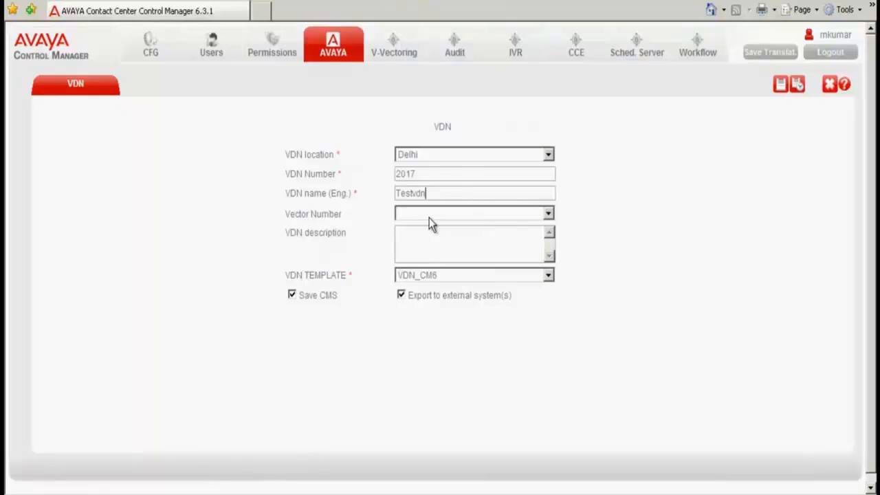
{"action": "mouse_move", "coordinate": [529, 201]}
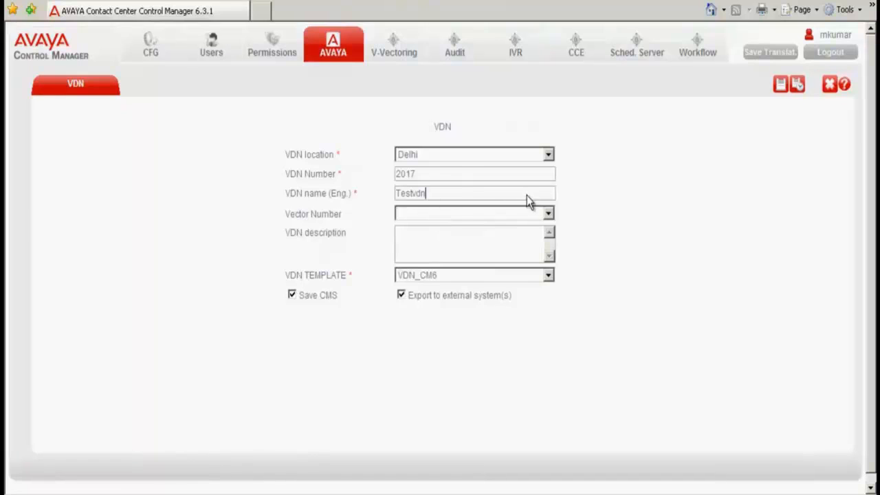
{"action": "mouse_move", "coordinate": [528, 206]}
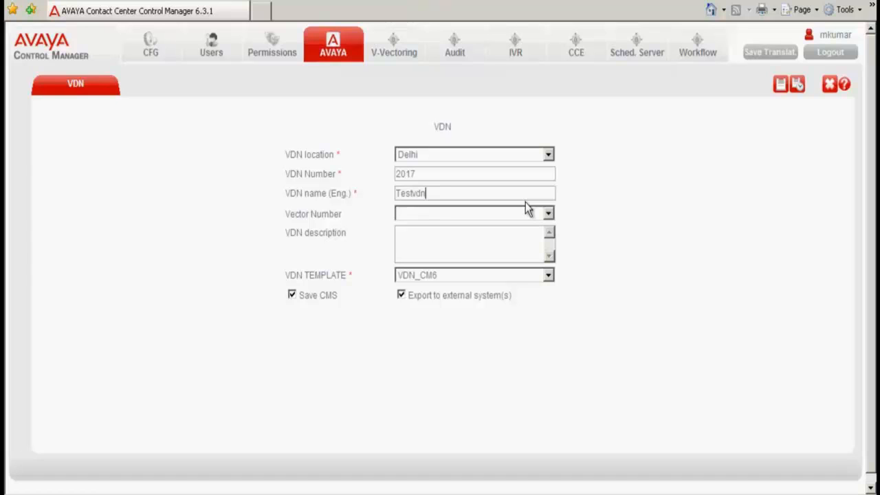
{"action": "mouse_move", "coordinate": [525, 213]}
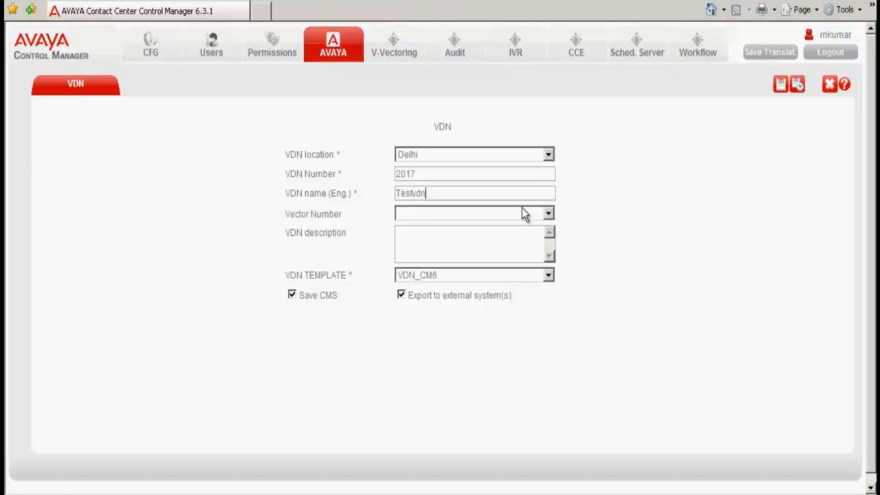
{"action": "mouse_move", "coordinate": [429, 328]}
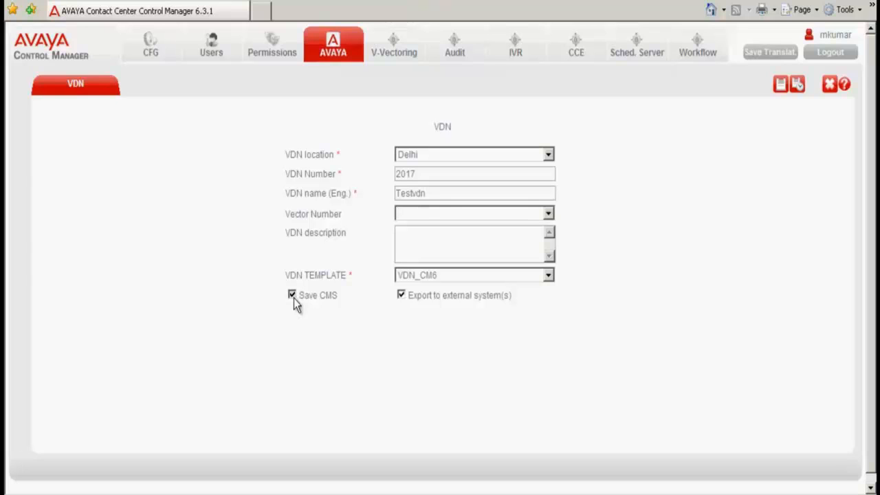
Step: Turn off Save CMS and external export, then save VDN 2017 successfully
{"action": "left_click", "coordinate": [292, 295]}
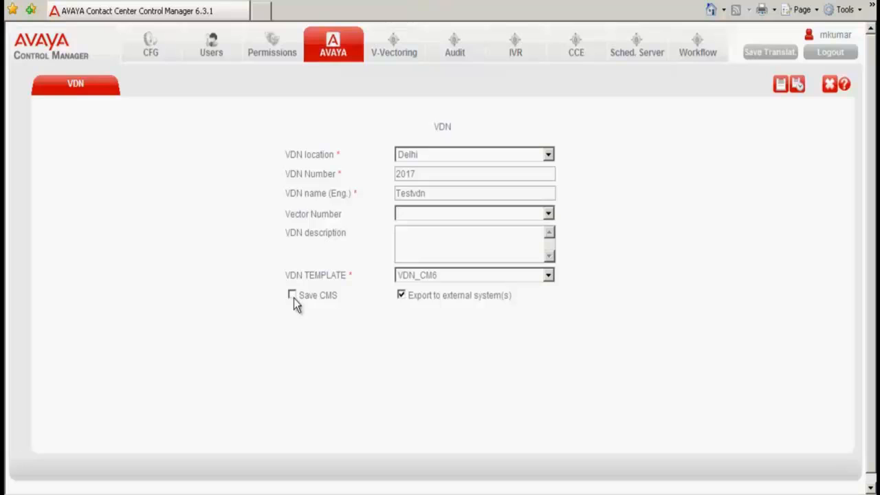
{"action": "mouse_move", "coordinate": [388, 301]}
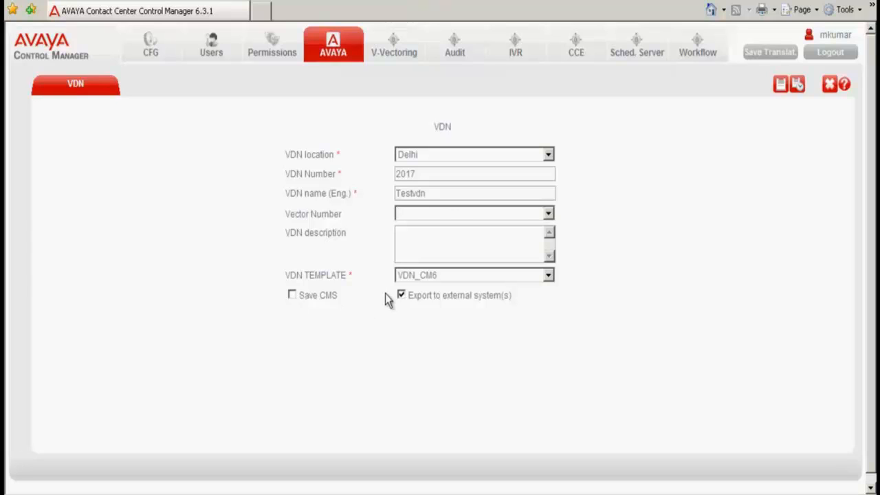
{"action": "mouse_move", "coordinate": [401, 304]}
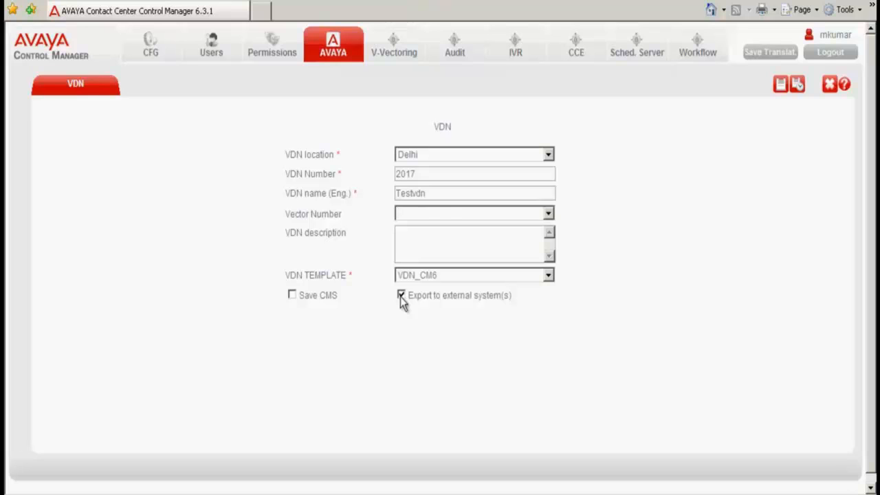
{"action": "left_click", "coordinate": [402, 294]}
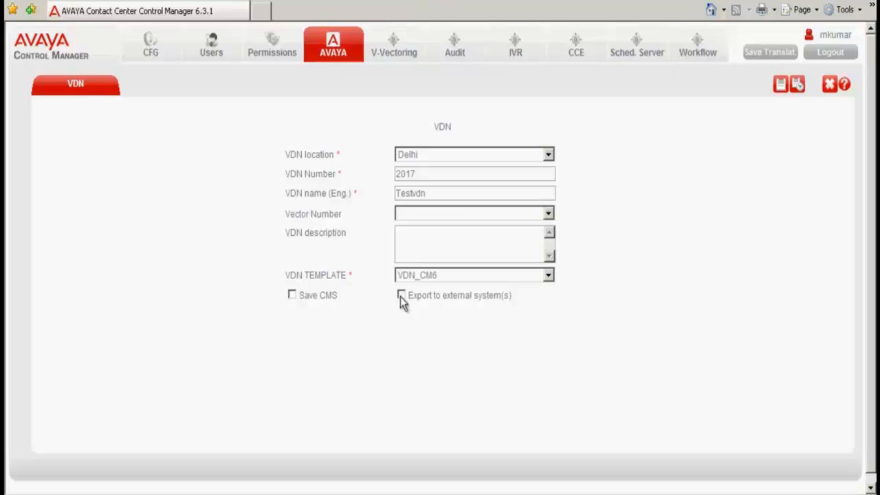
{"action": "mouse_move", "coordinate": [795, 106]}
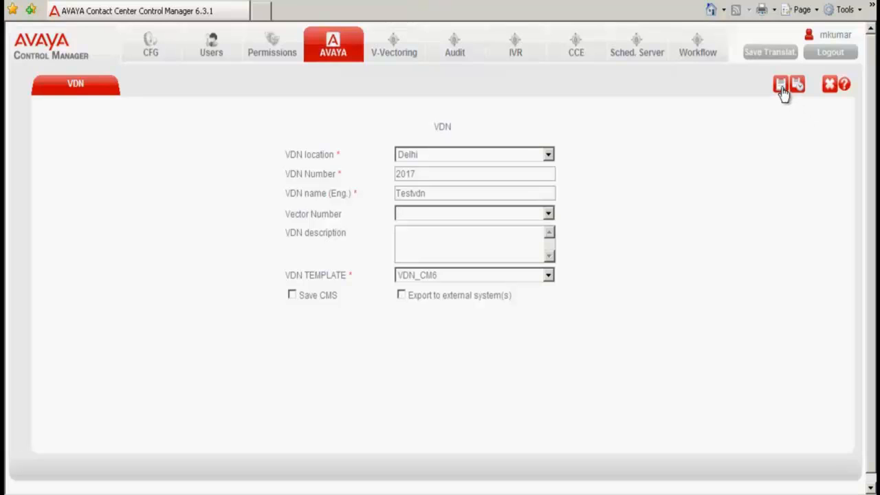
{"action": "left_click", "coordinate": [781, 84]}
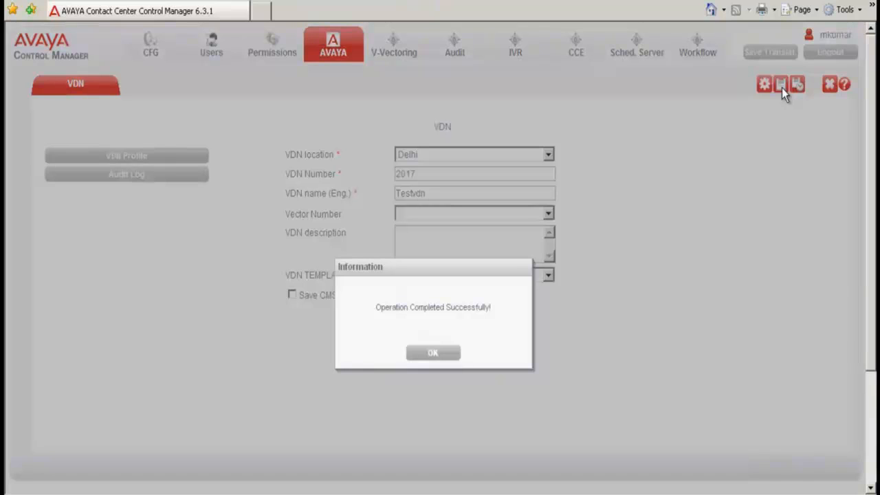